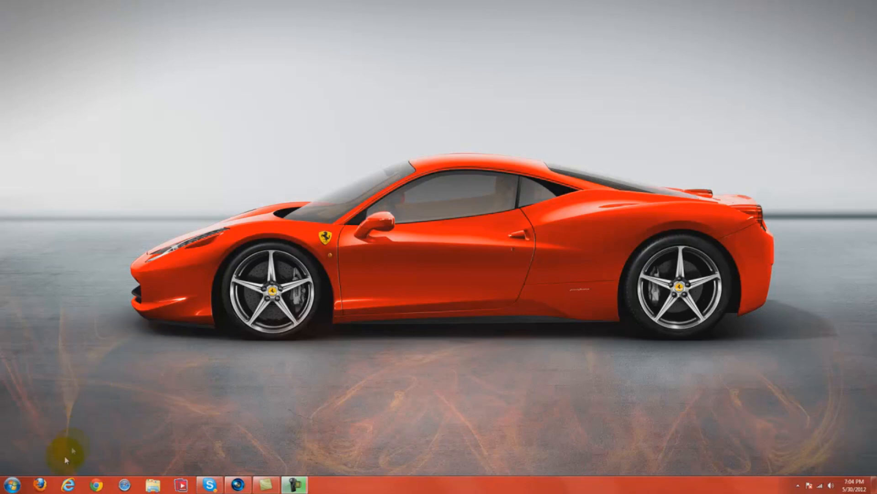
# Launch Firefox from the taskbar so it opens on the Google home page.
pyautogui.click(39, 484)
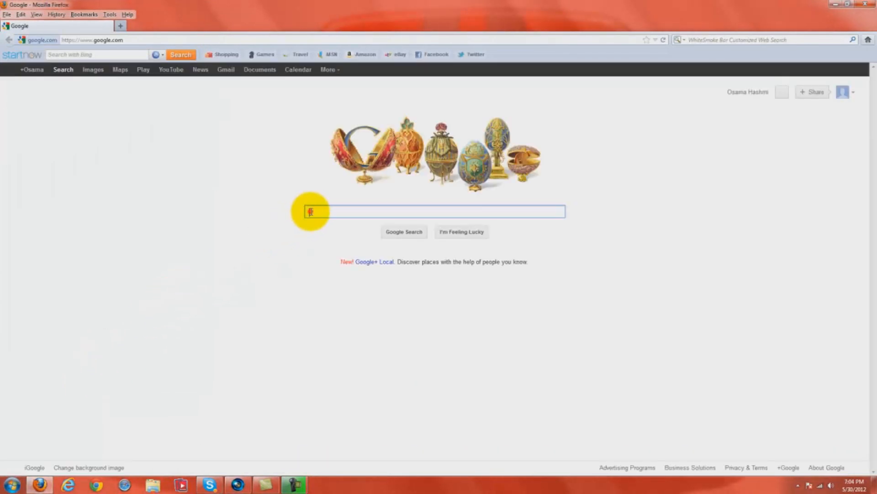
# Search Google for 'teamviewer' and reach the TeamViewer download page.
pyautogui.click(311, 211)
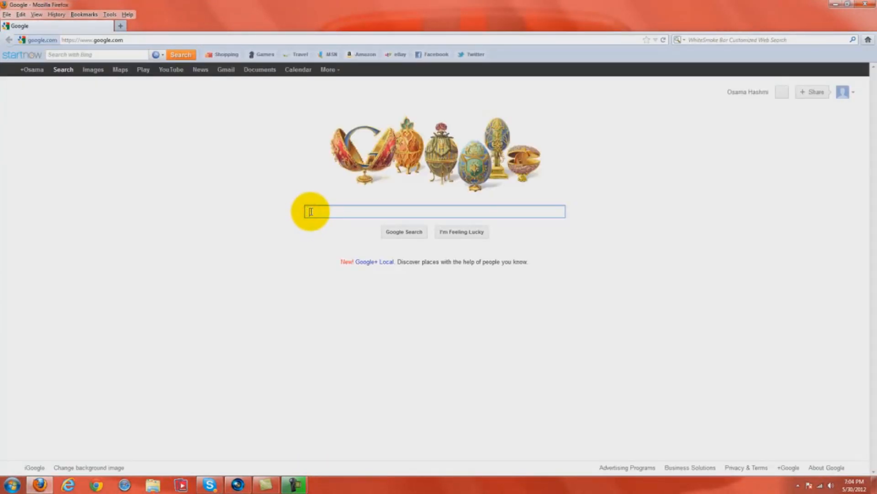
pyautogui.write('te')
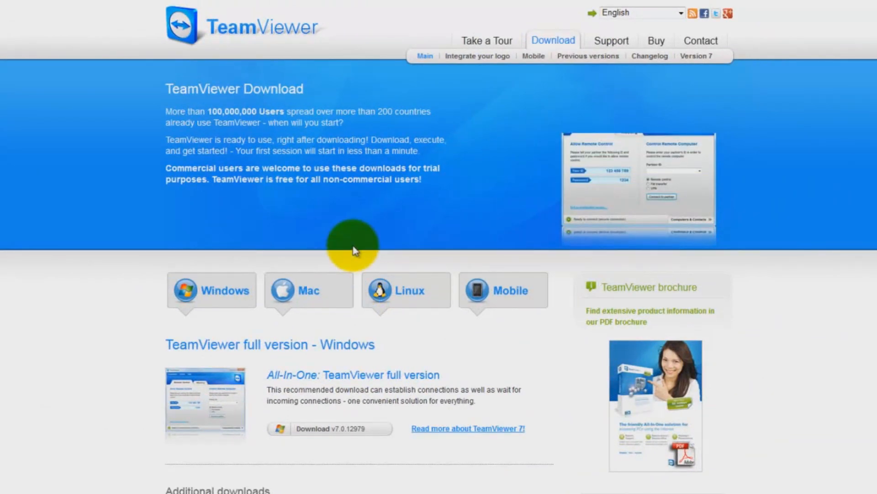
# Start the Windows full-version download (v7.0.12979) after glancing at the Mac downloads.
pyautogui.scroll(-3)
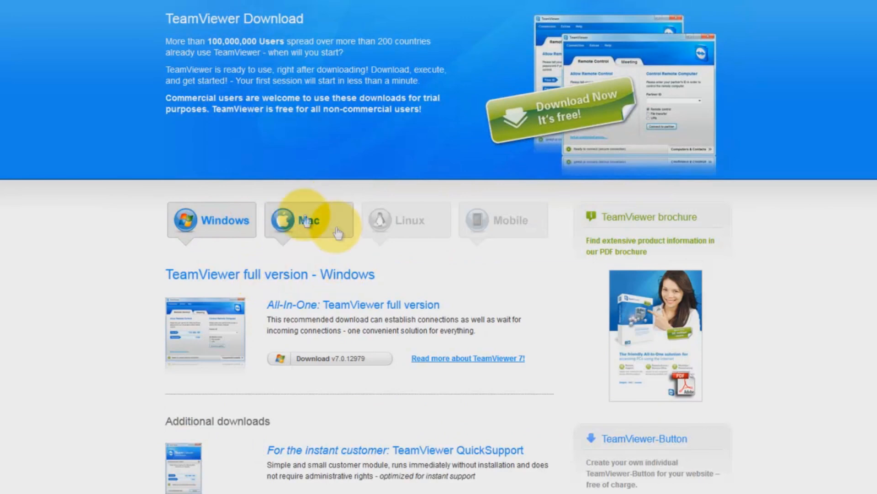
pyautogui.click(308, 219)
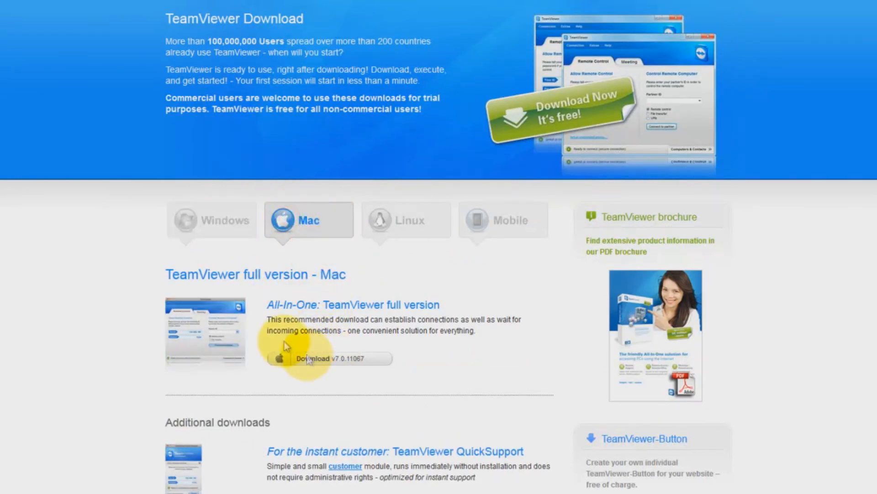
pyautogui.click(211, 219)
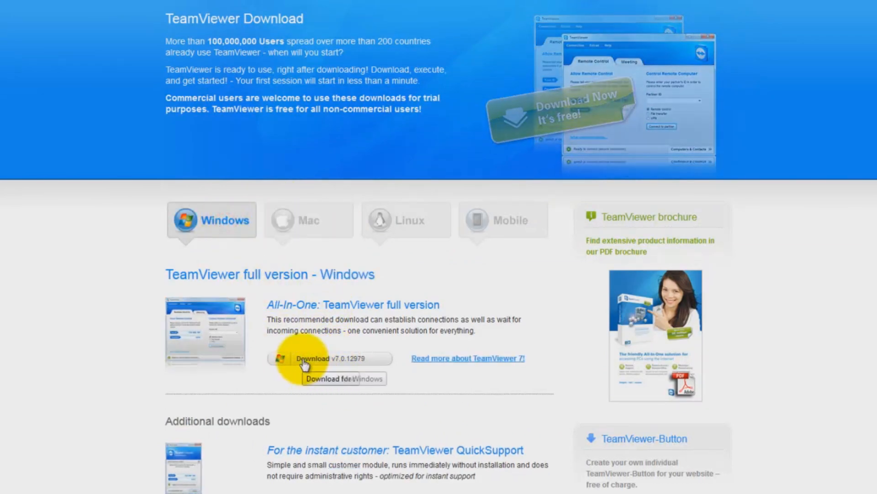
pyautogui.click(329, 359)
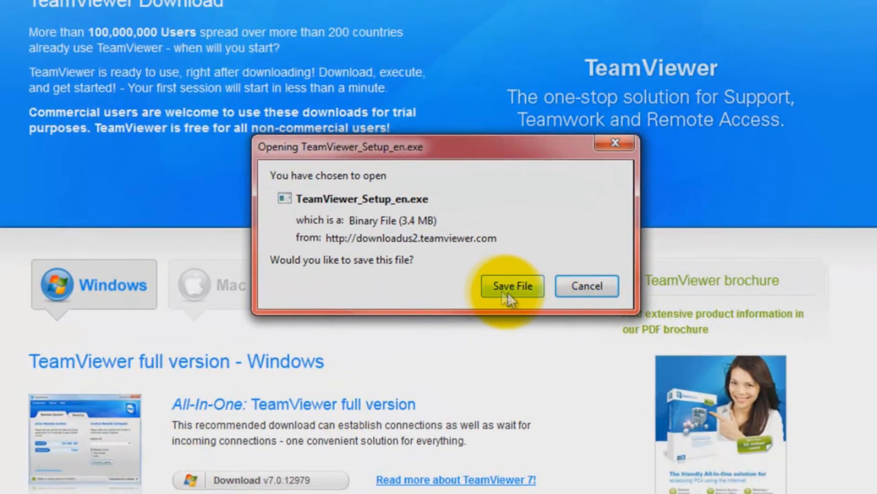
# Save TeamViewer_Setup_en.exe, run it from Downloads and confirm the security warning.
pyautogui.click(512, 286)
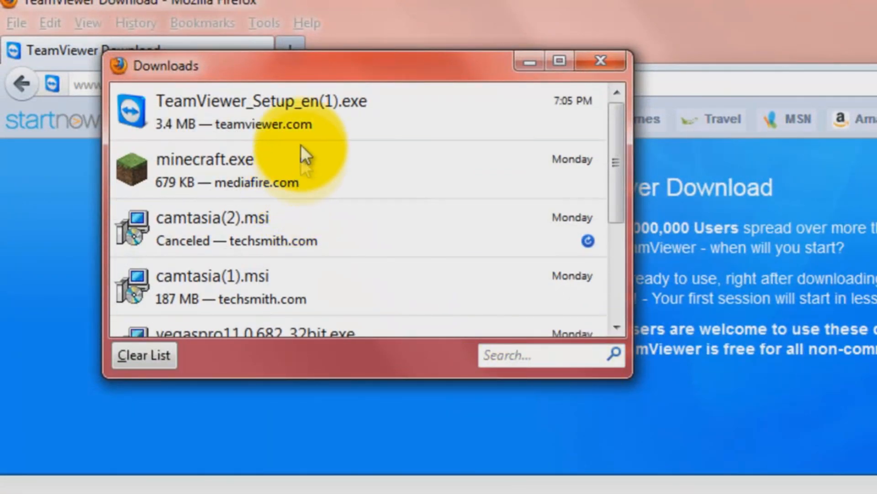
pyautogui.doubleClick(259, 101)
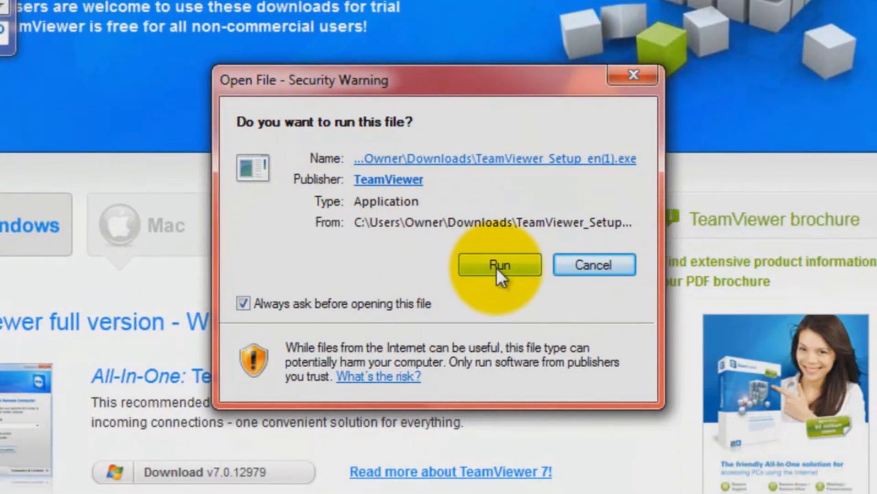
pyautogui.click(499, 264)
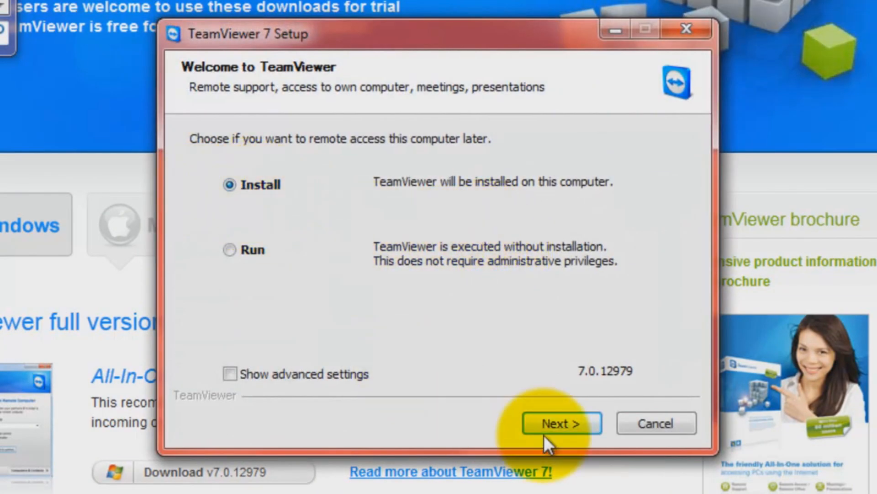
# Proceed with installing TeamViewer, choosing personal / non-commercial use.
pyautogui.click(561, 422)
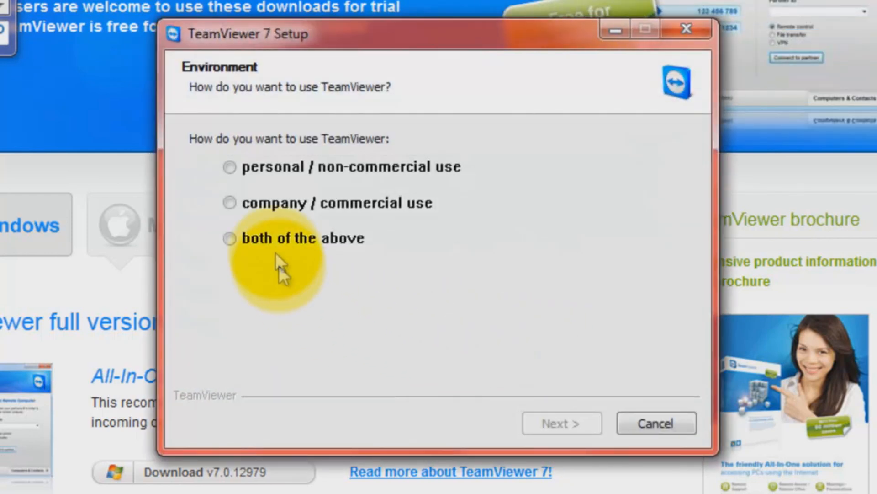
pyautogui.click(229, 167)
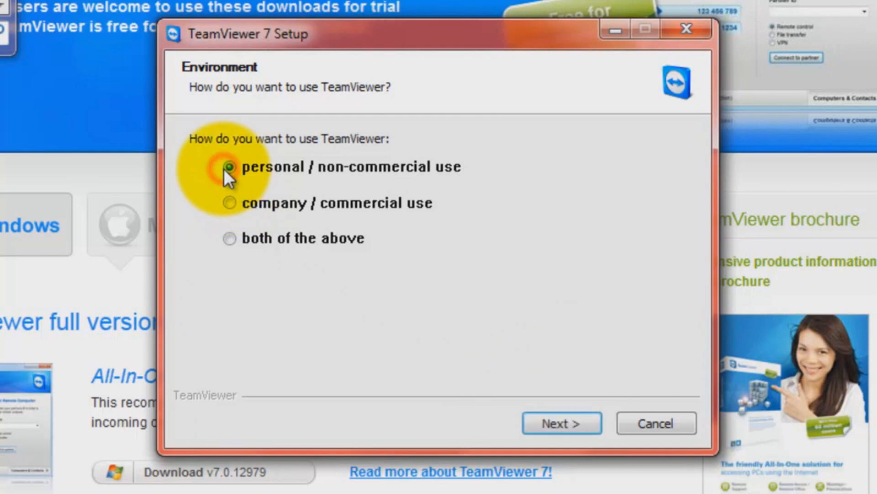
pyautogui.click(560, 422)
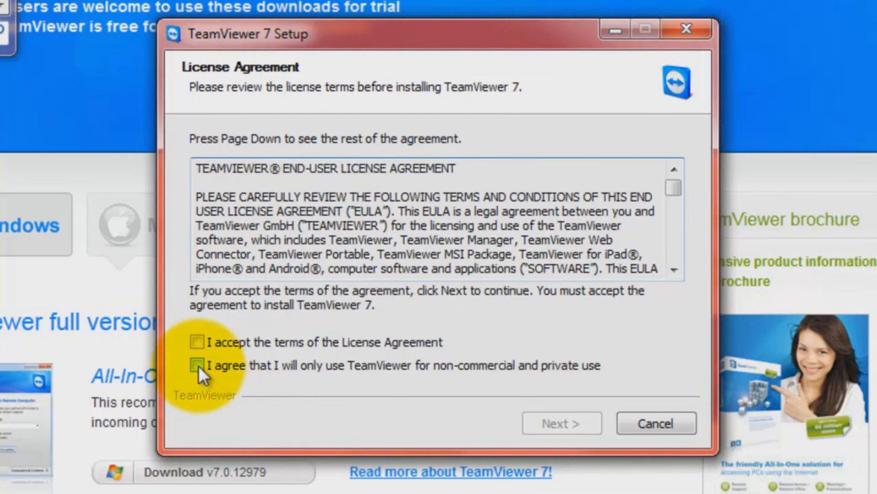
# Accept the license terms and start installing with the default 'No' installation type.
pyautogui.click(198, 341)
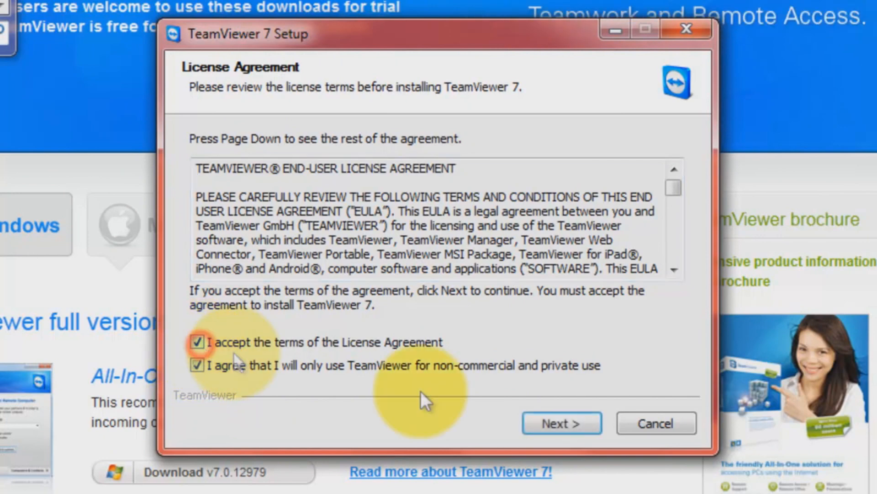
pyautogui.click(561, 422)
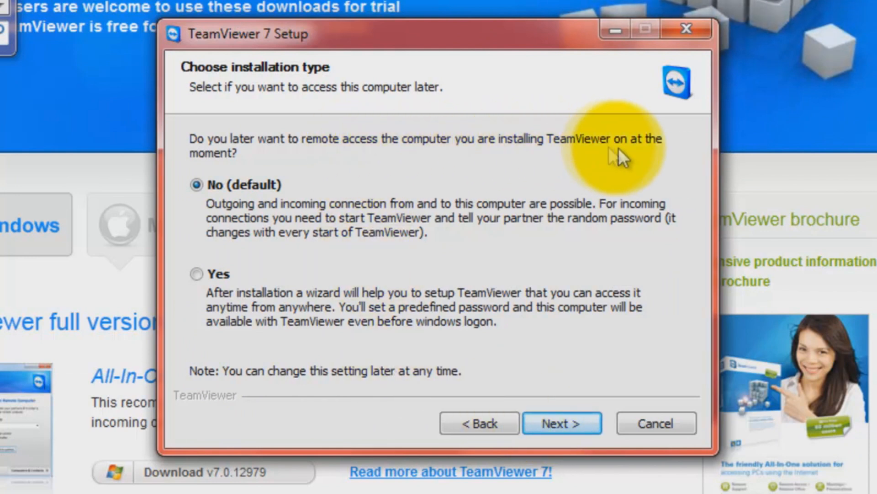
pyautogui.moveTo(553, 171)
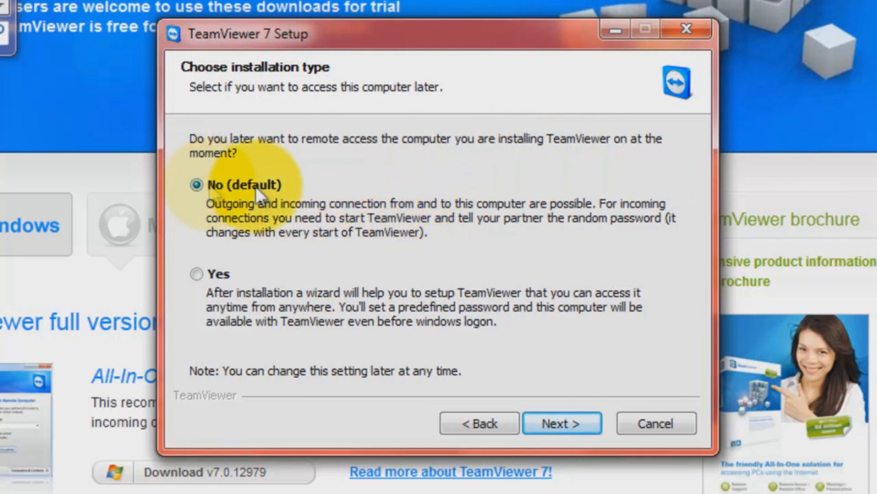
pyautogui.click(560, 422)
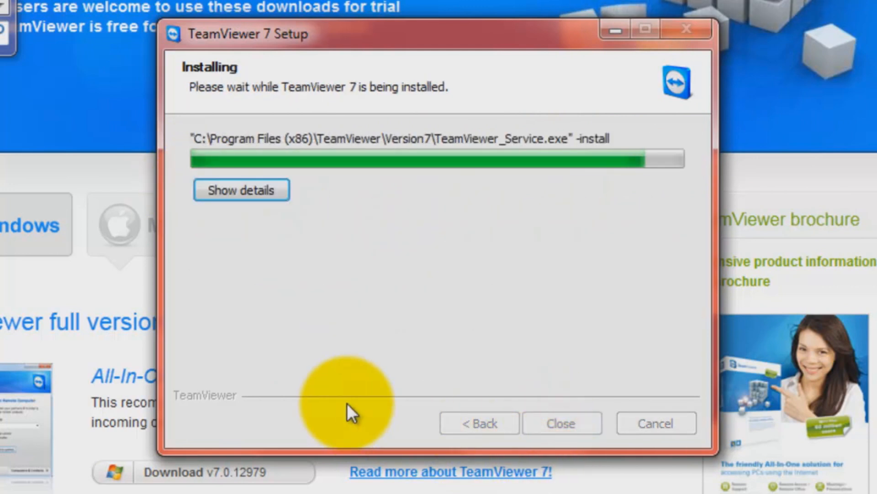